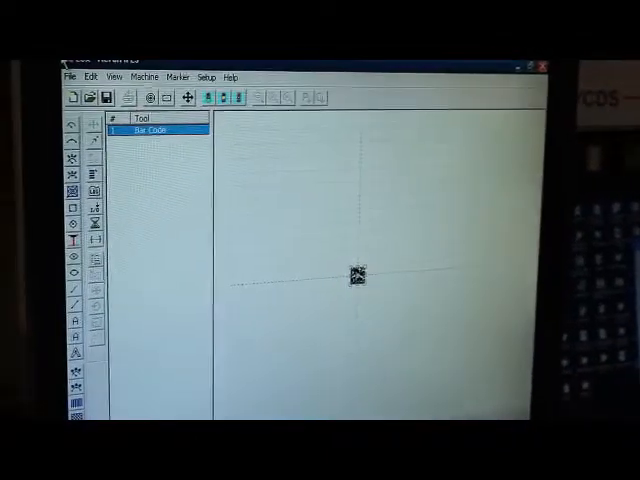
# Step: Open the Host communication Setup dialog from the Setup menu
pyautogui.click(206, 76)
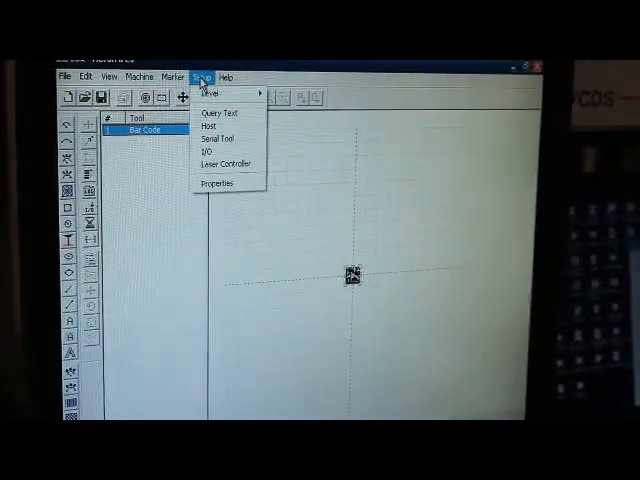
pyautogui.click(217, 138)
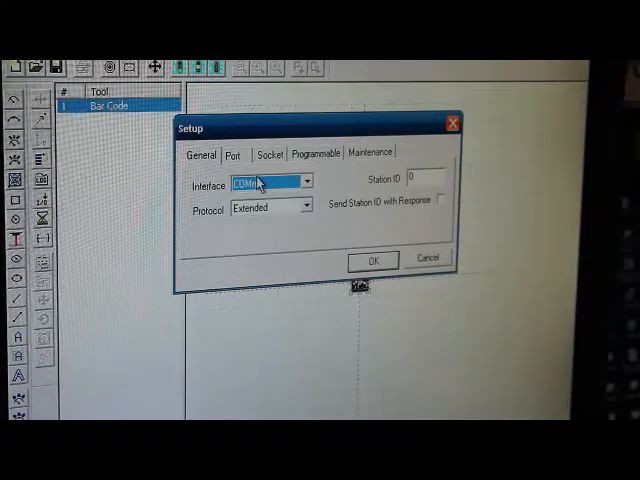
# Step: Set the host interface to TCP/IP, keeping the Extended protocol
pyautogui.click(308, 181)
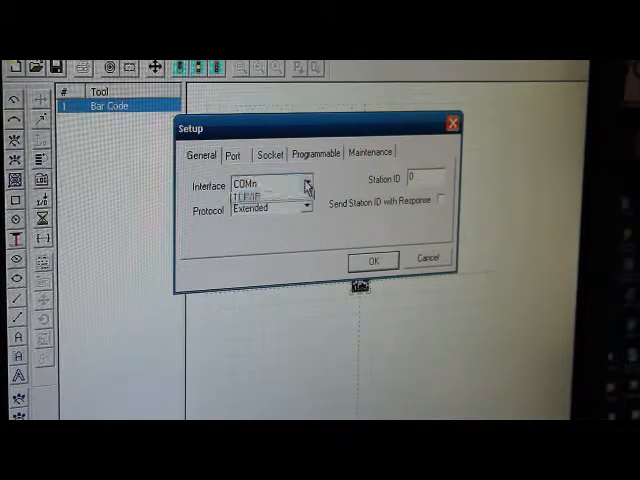
pyautogui.click(260, 196)
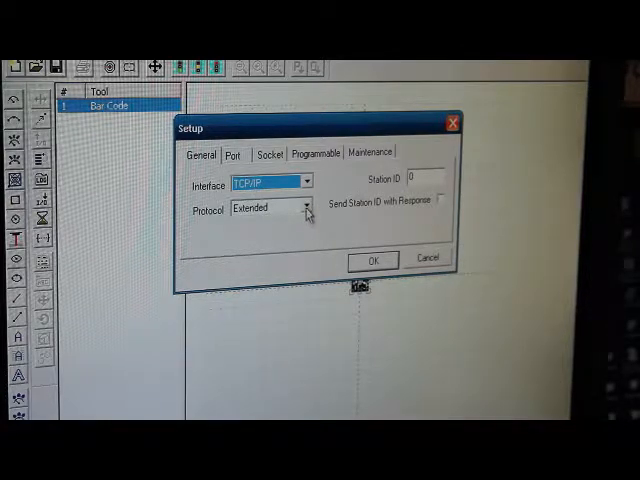
pyautogui.click(303, 206)
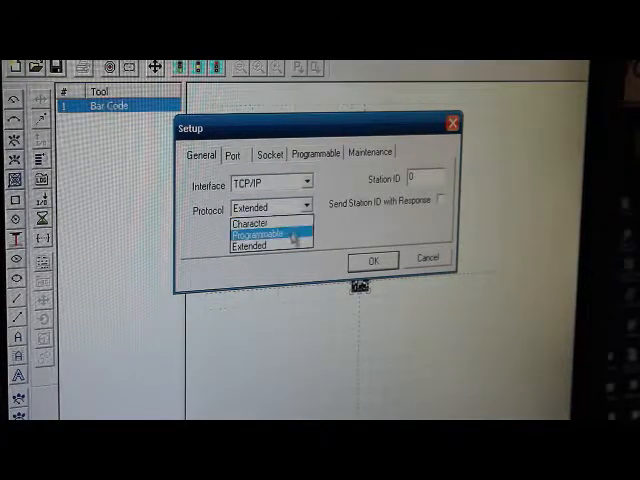
pyautogui.moveTo(280, 223)
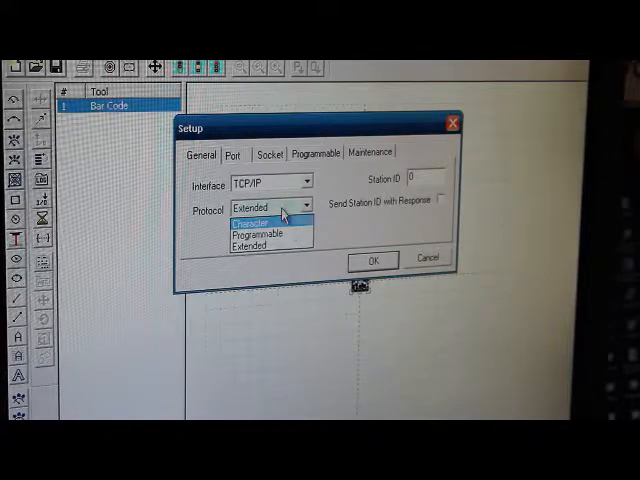
pyautogui.click(245, 245)
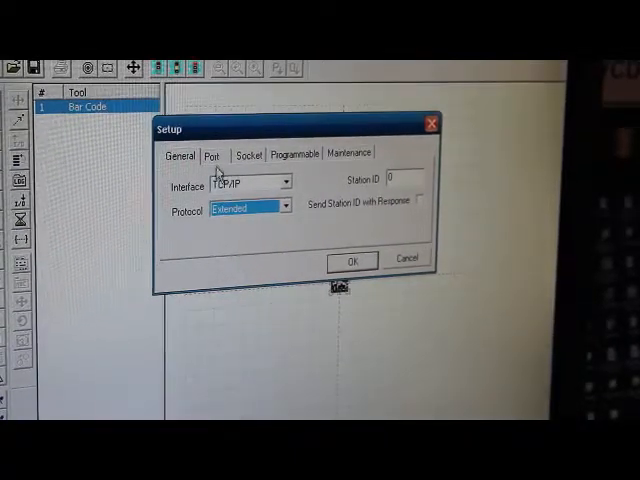
pyautogui.click(213, 155)
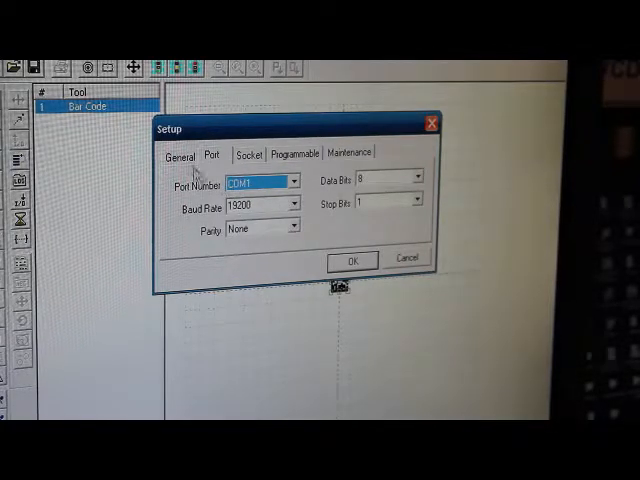
pyautogui.moveTo(251, 160)
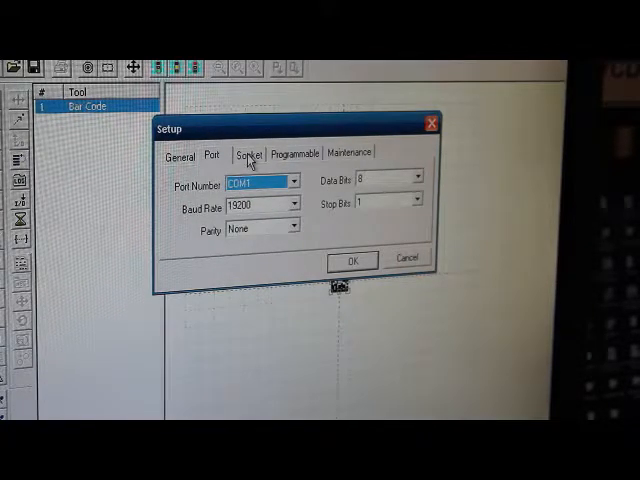
pyautogui.click(250, 153)
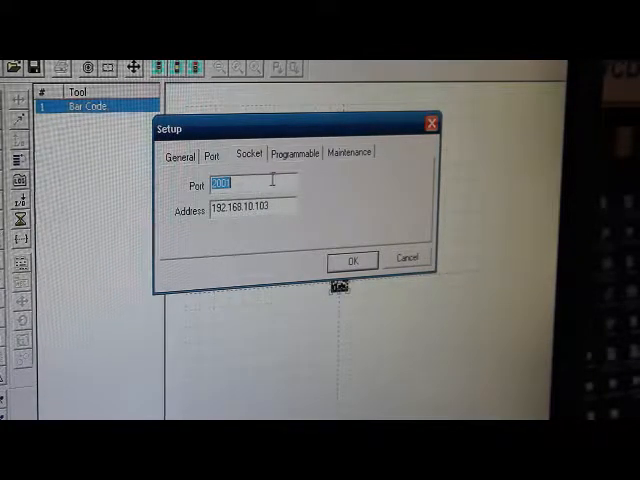
pyautogui.click(294, 152)
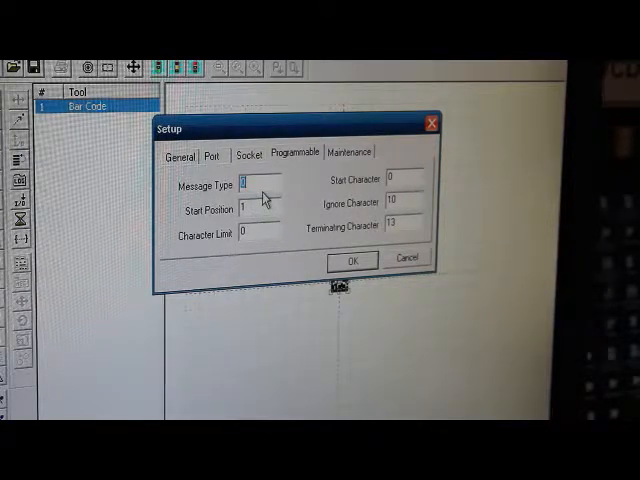
pyautogui.moveTo(285, 180)
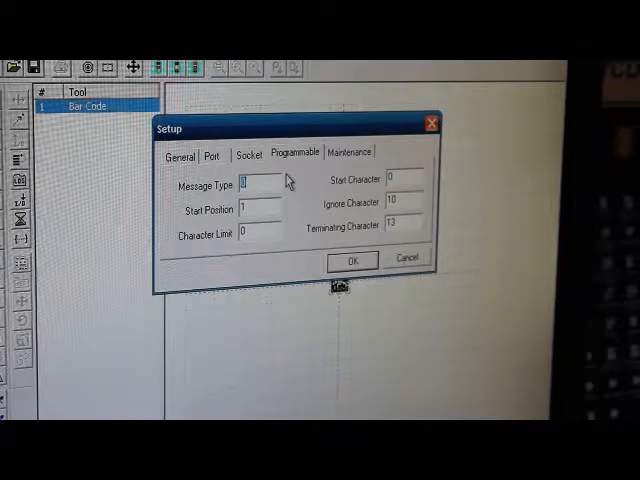
pyautogui.click(347, 151)
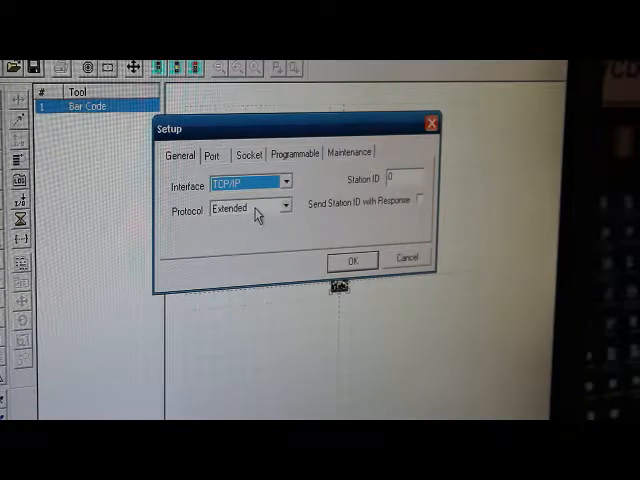
# Step: Confirm the TCP/IP host settings with OK, returning to the job layout
pyautogui.click(351, 259)
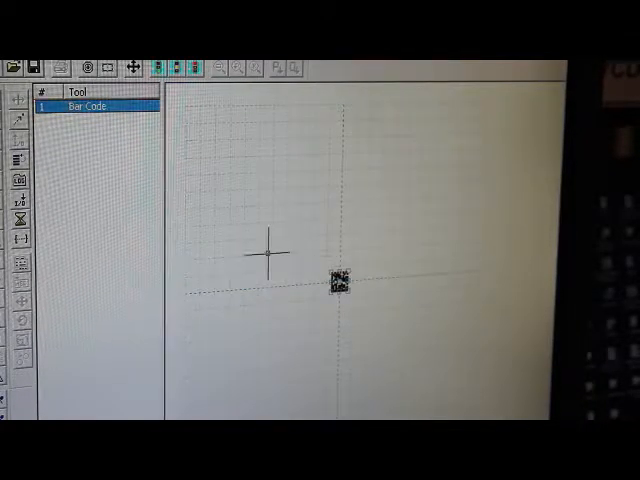
pyautogui.moveTo(52, 178)
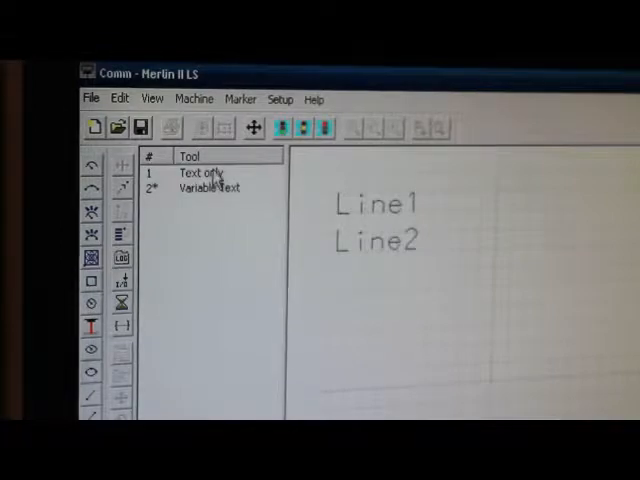
# Step: View the Text only line's properties, then the Variable Text line's settings
pyautogui.doubleClick(200, 172)
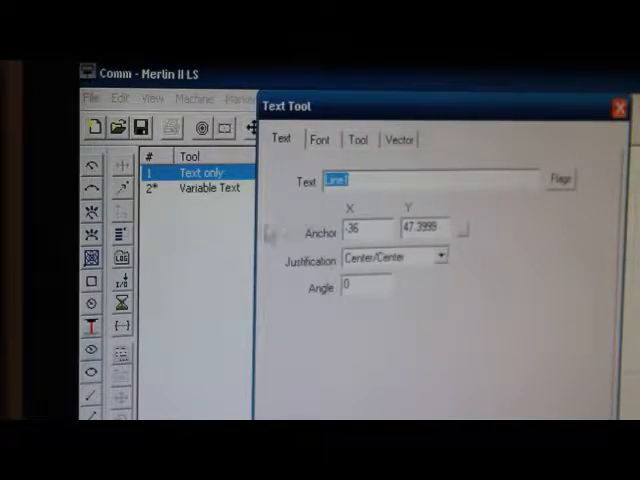
pyautogui.click(210, 187)
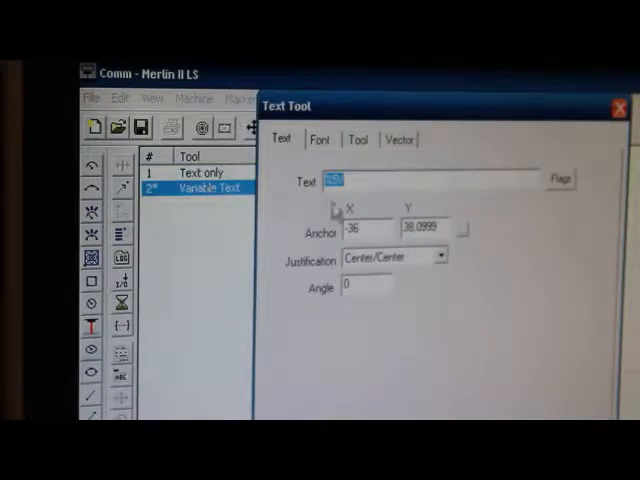